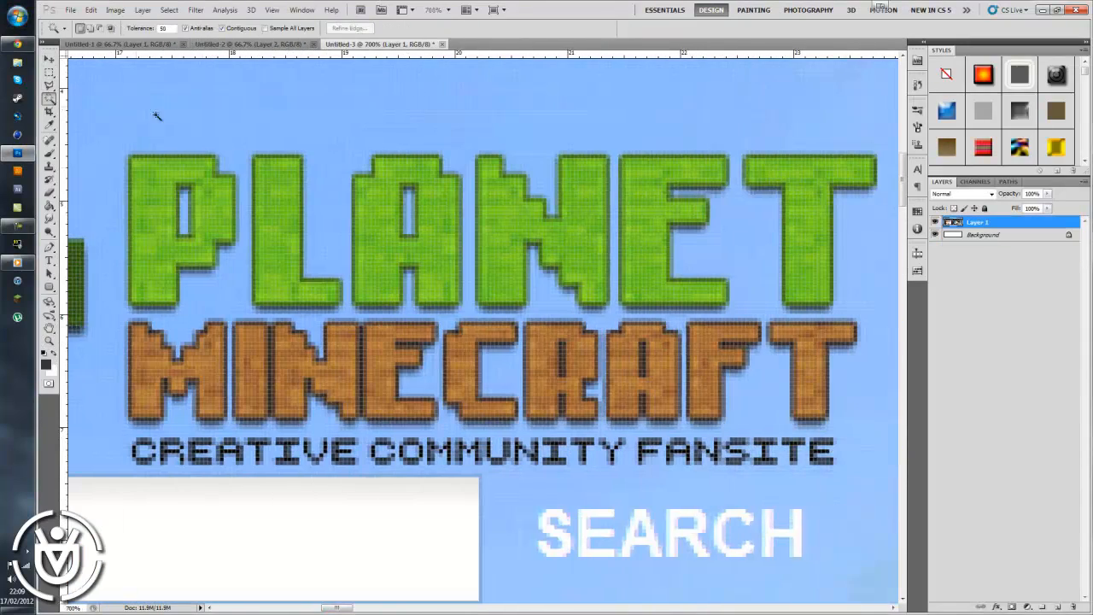
Select the Planet Minecraft logo artwork with the Magic Wand for pasting into the phone mockup
left_click(247, 44)
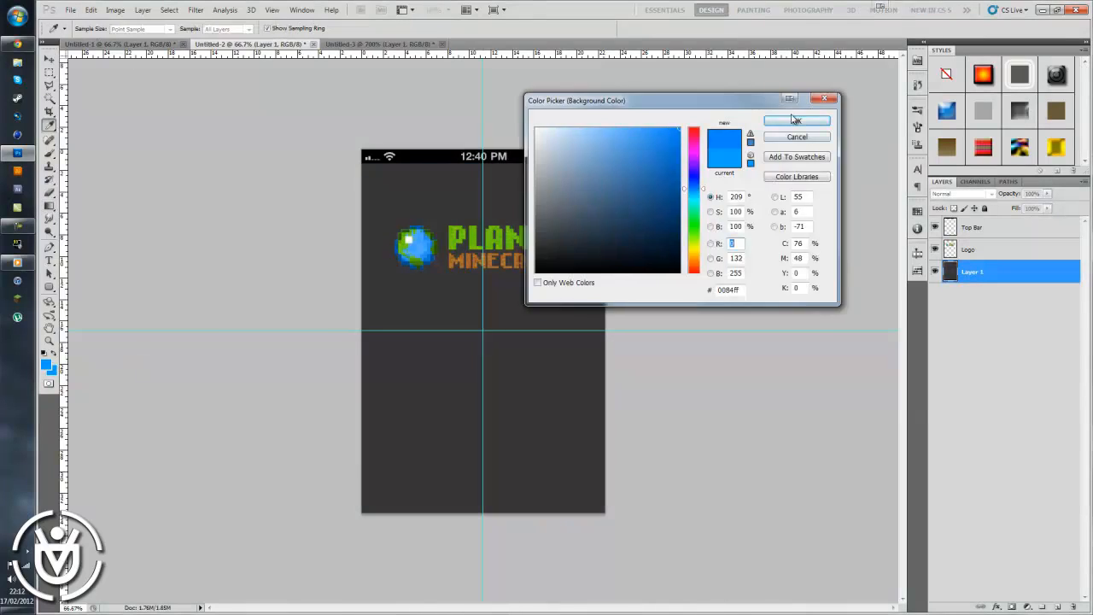
Confirm the bright blue background colour in the Color Picker
left_click(796, 119)
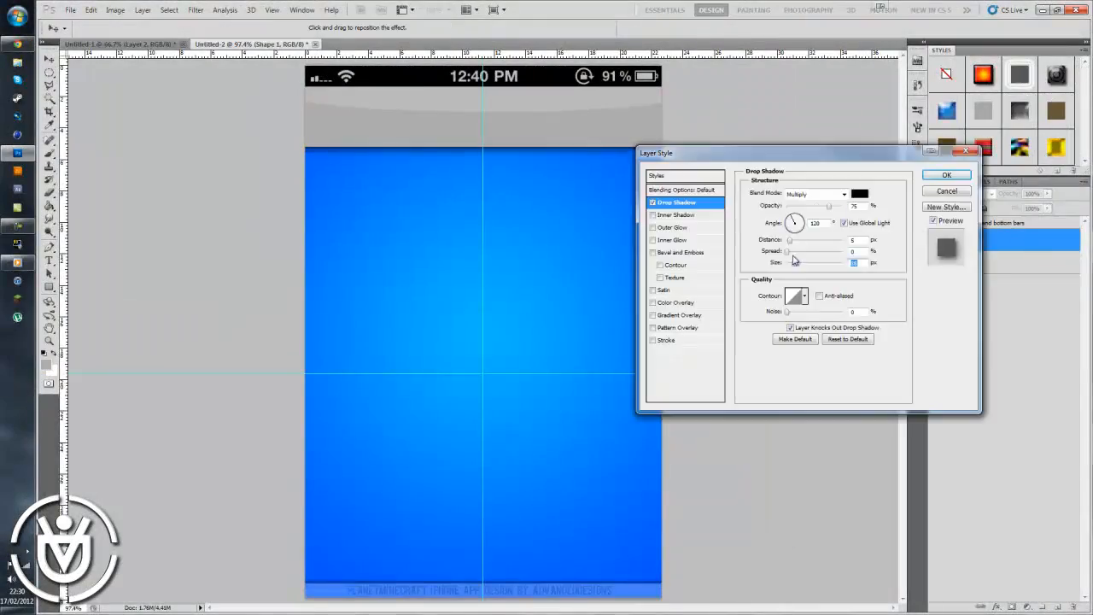
Apply the header bar's drop shadow and give the inbox envelope icon an inner shadow
left_click(816, 217)
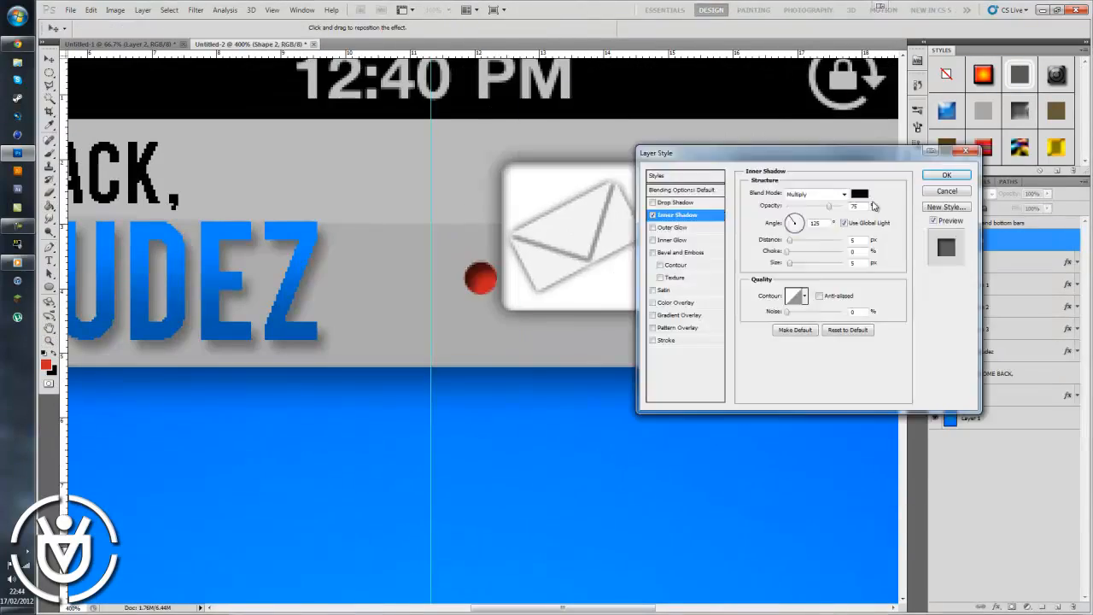
left_click(947, 175)
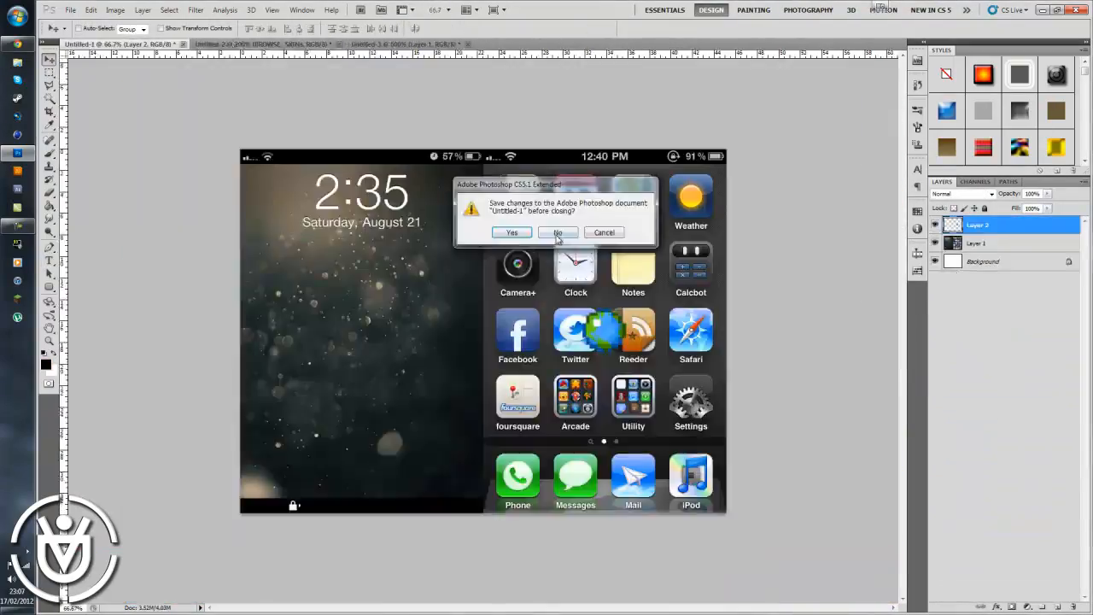
Close the Untitled-1 reference document without saving
left_click(557, 232)
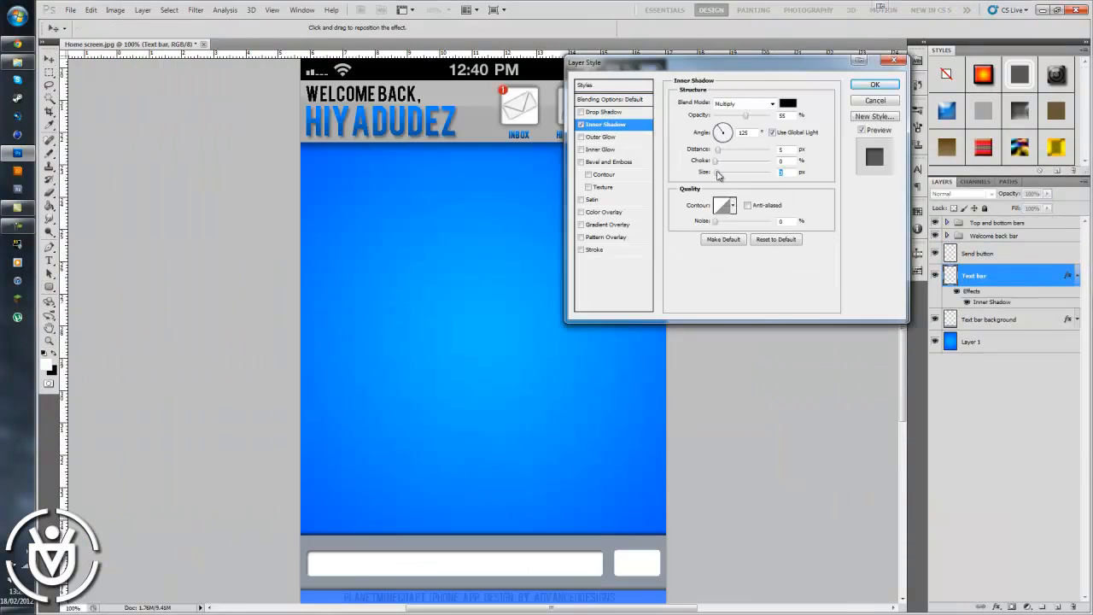
Confirm the message-entry bar's inner shadow and start the blue SEND button layer
left_click(875, 83)
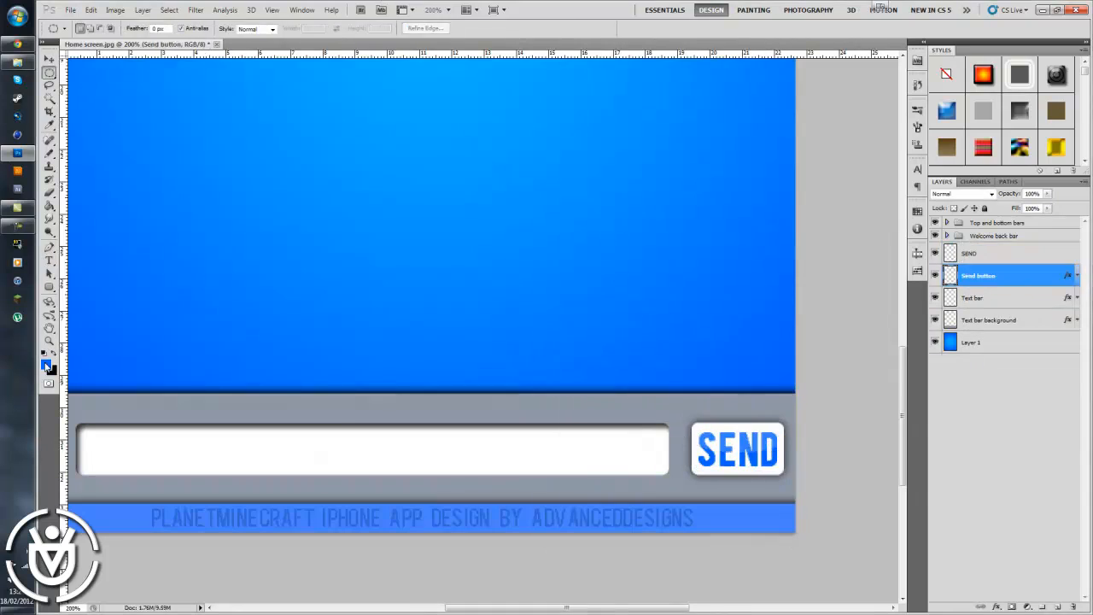
right_click(977, 275)
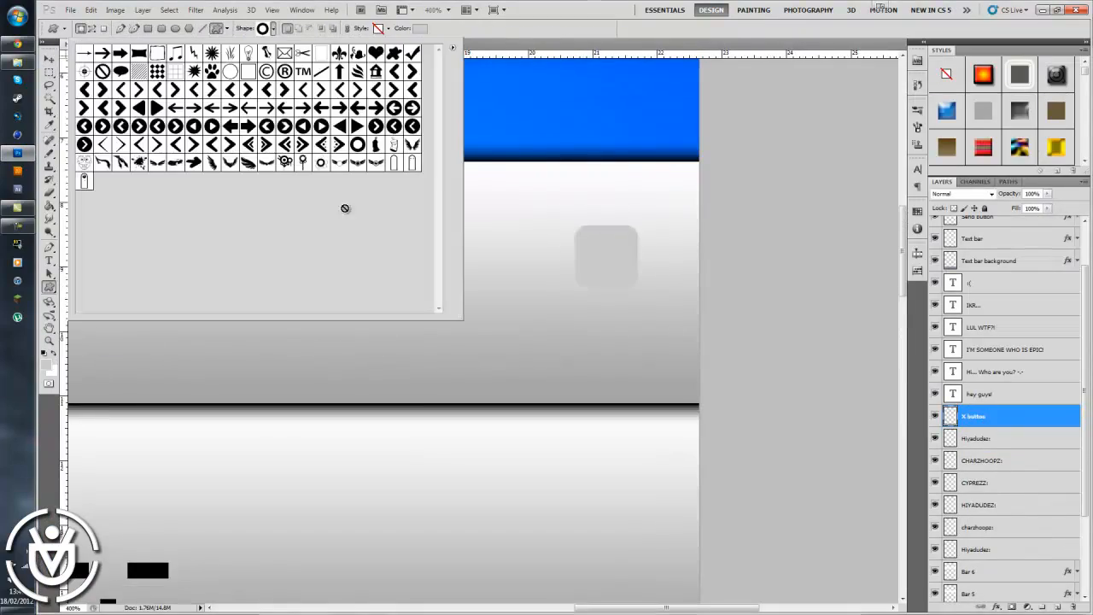
Pick a custom shape for the message close icon and rasterize its layer
double_click(978, 438)
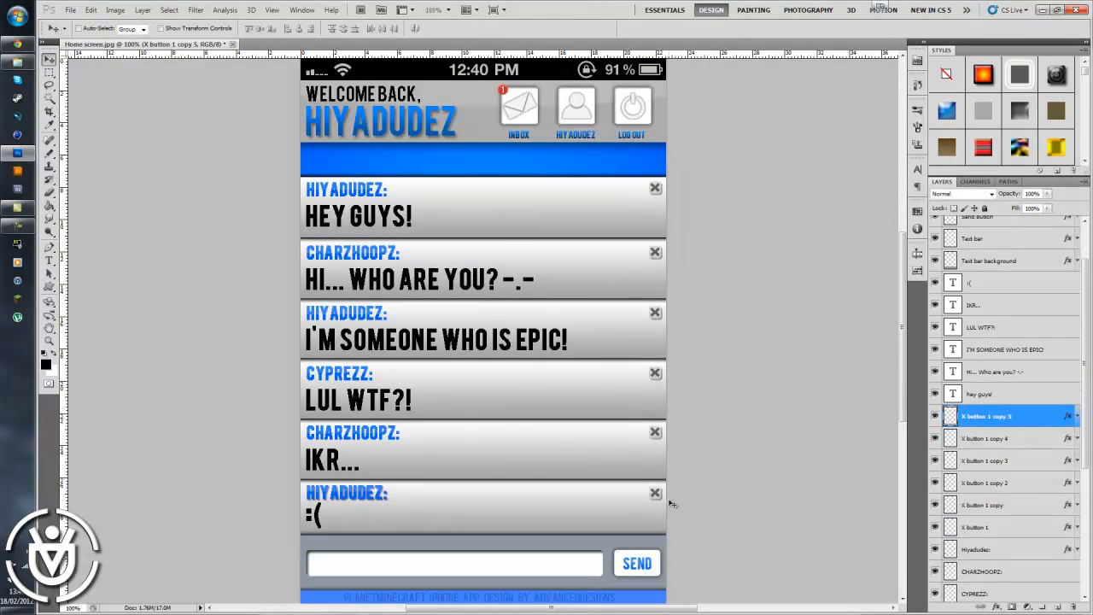
right_click(986, 417)
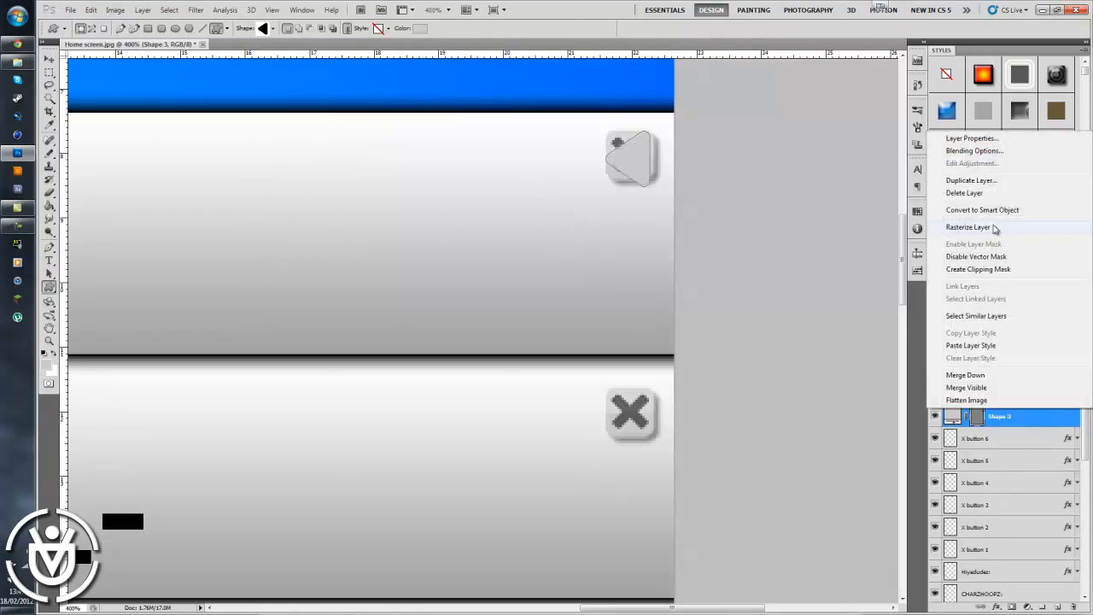
left_click(968, 225)
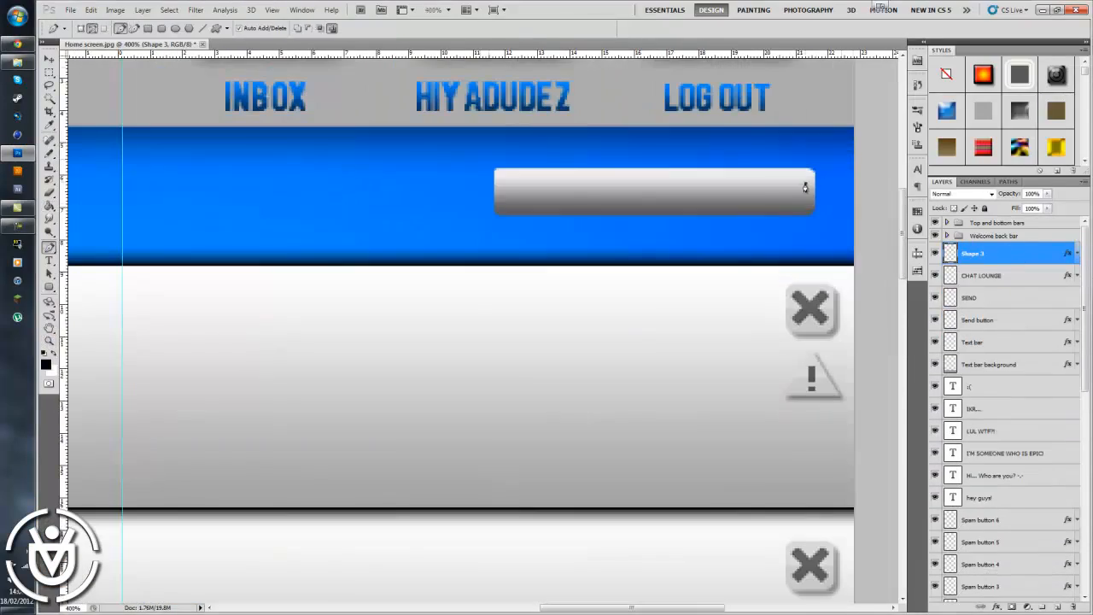
Strip the chat layers, leaving the header, status bar and blue background
left_click(48, 60)
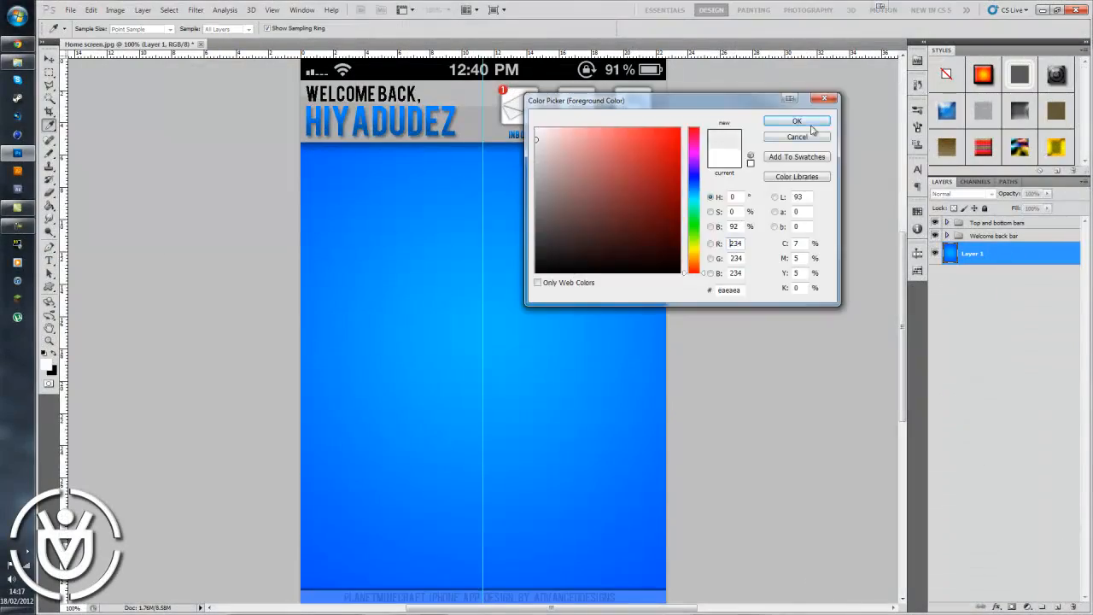
Confirm the light grey colour and mark out the first forum row with its title
left_click(796, 120)
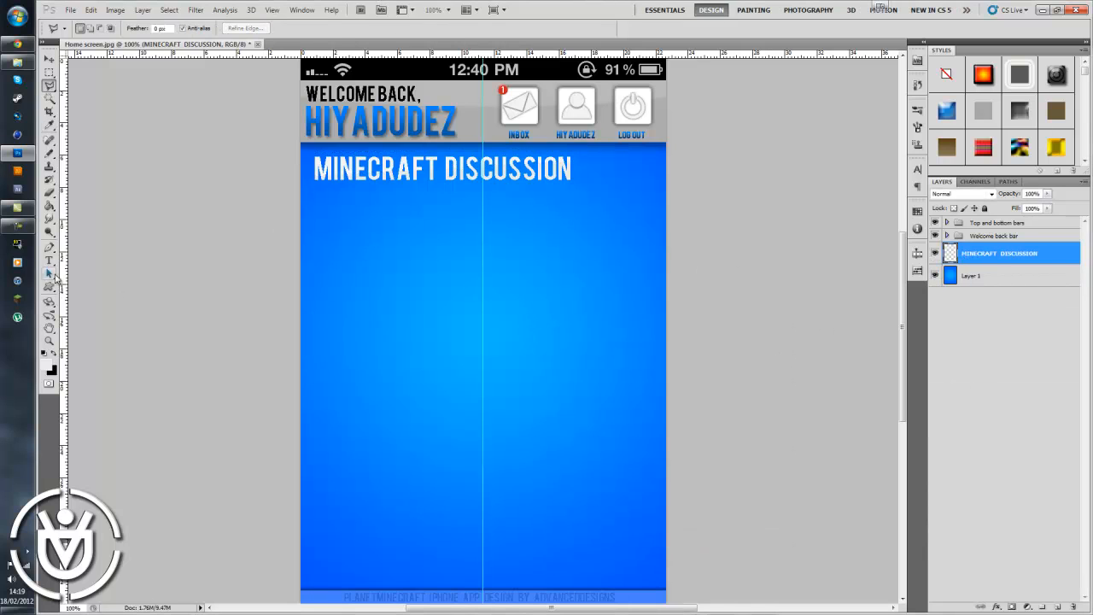
left_click(48, 248)
type("SITE, FROUM & CHAT RULES & FAQ's")
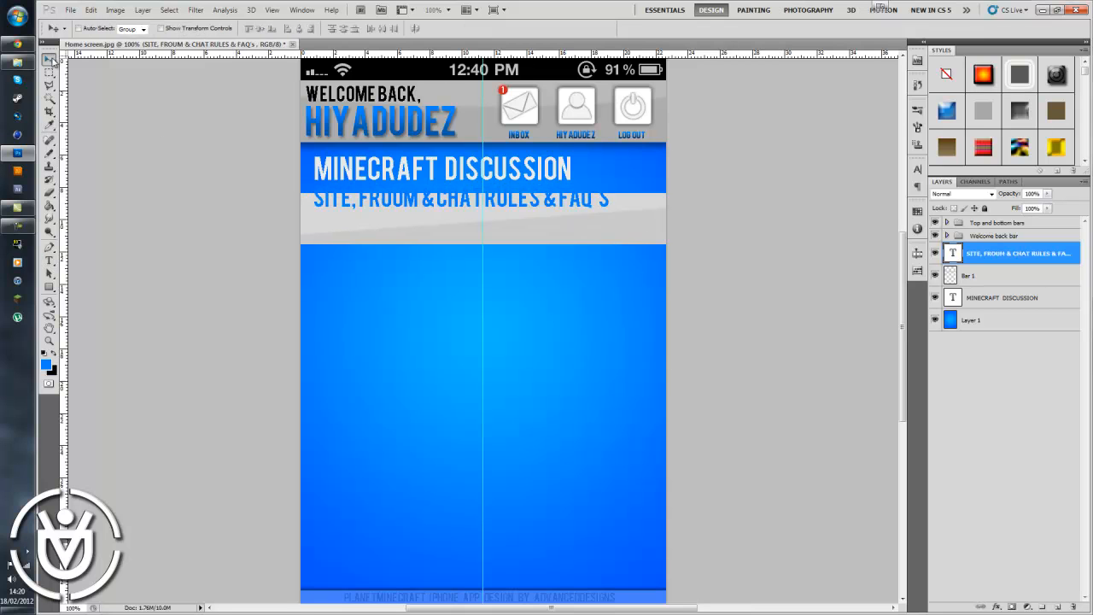
left_click(48, 259)
type("RULES AND GUIDELINES FOR THE FORUMS")
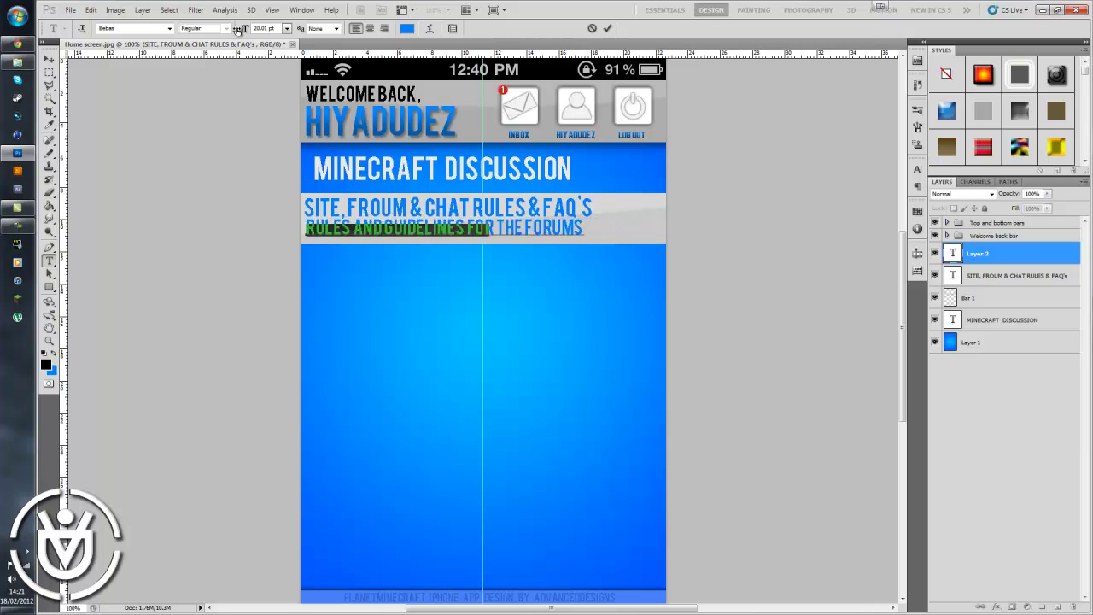
Finish the site rules and FAQs description and adjust the row bar's gradient overlay
left_click(48, 60)
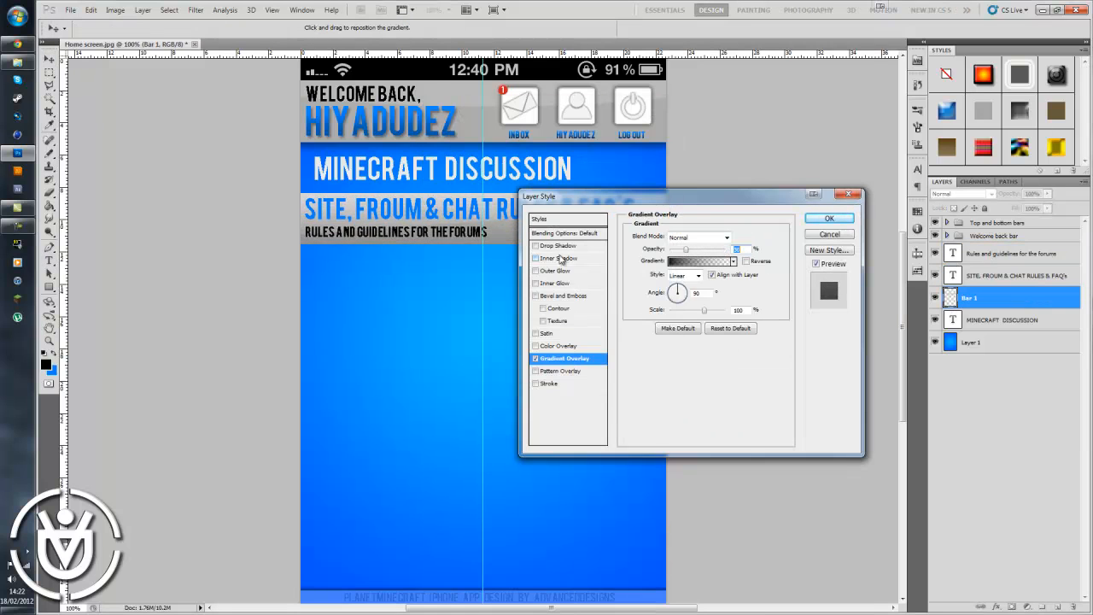
left_click(827, 218)
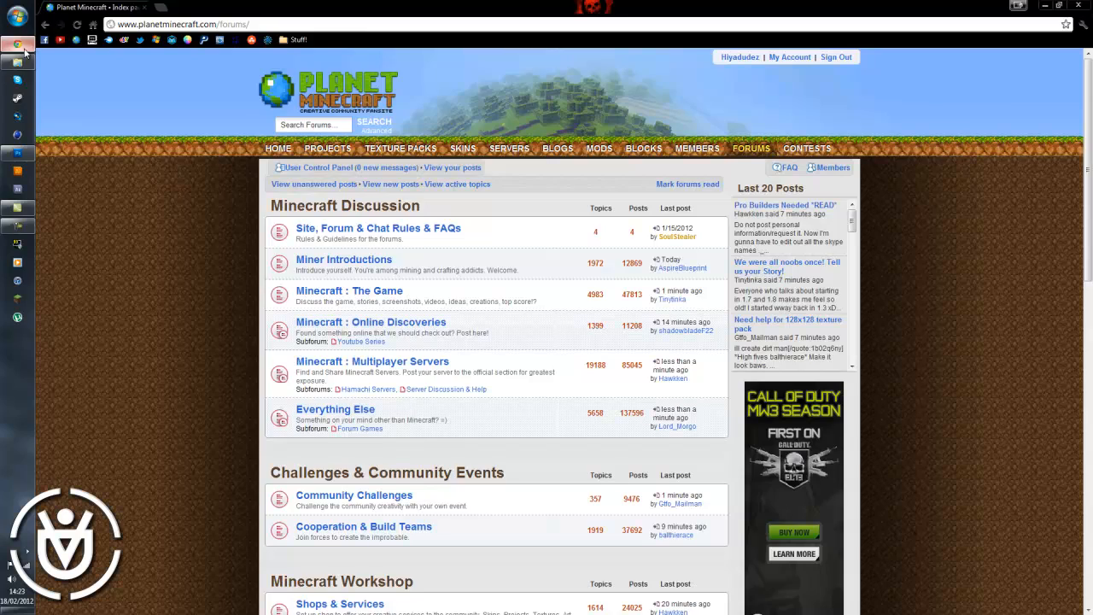
Check the Planet Minecraft forum index in Chrome and return to the Photoshop mockup
left_click(17, 135)
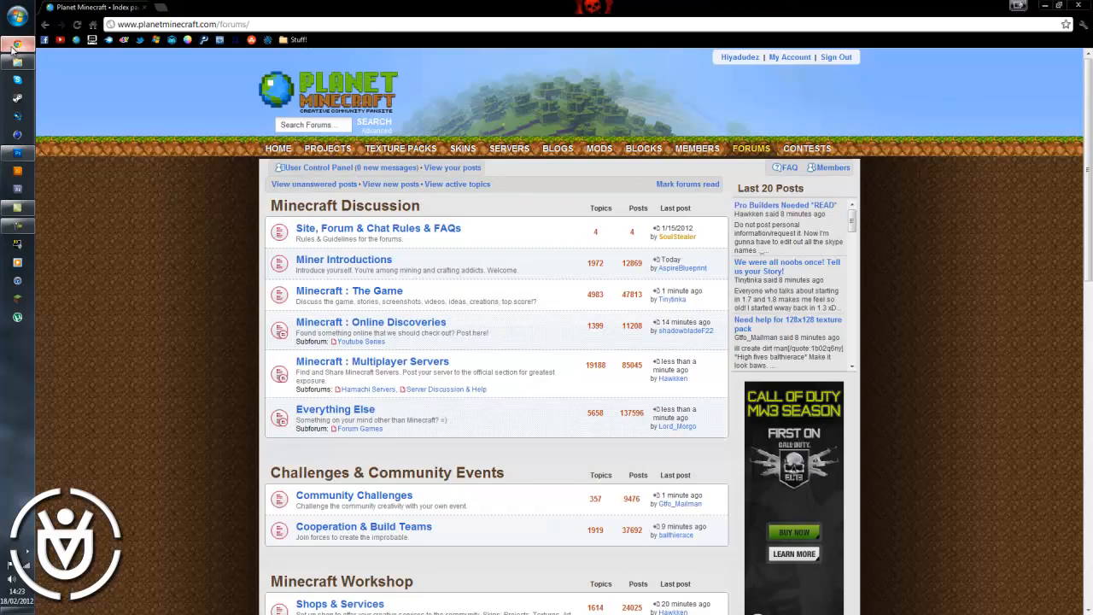
left_click(17, 153)
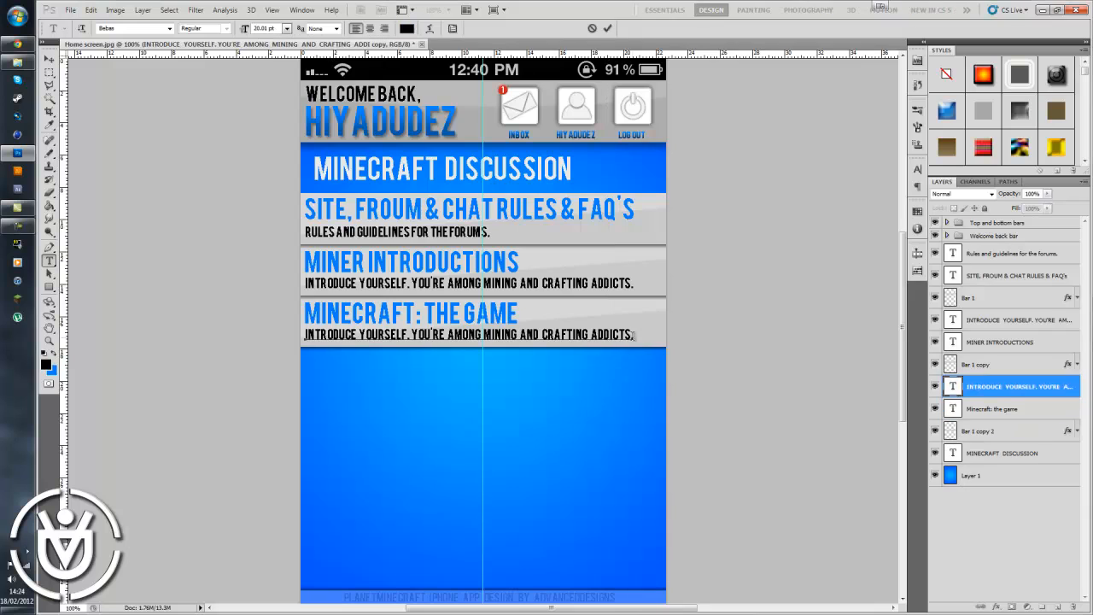
Set the Minecraft: The Game row description to 'DISCUSS THE GAME.' and return to the mockup
type("DISCUSS THE GAME.")
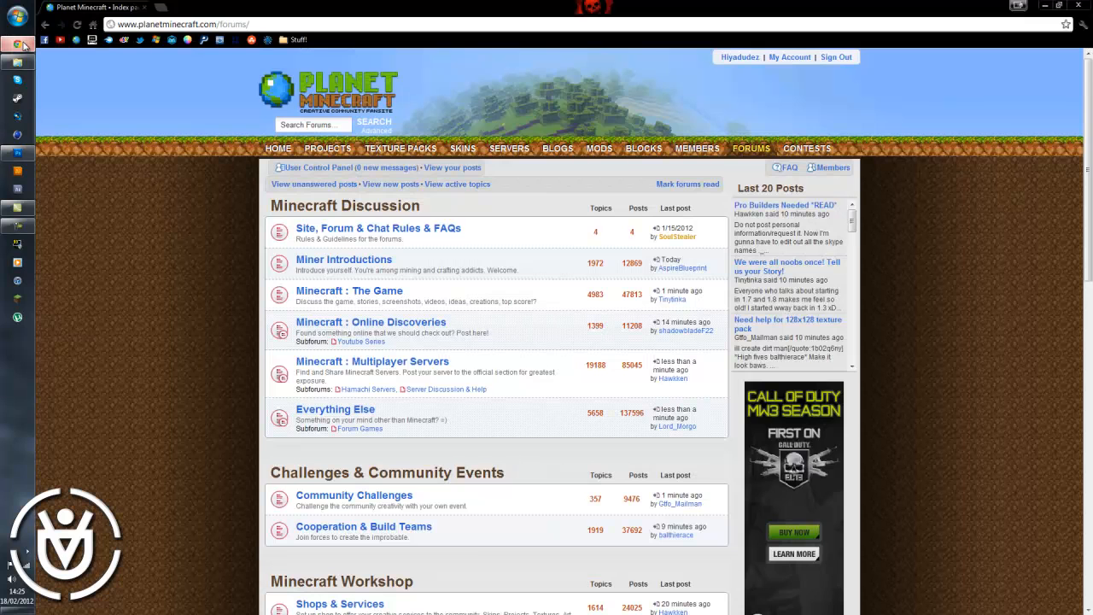
left_click(8, 154)
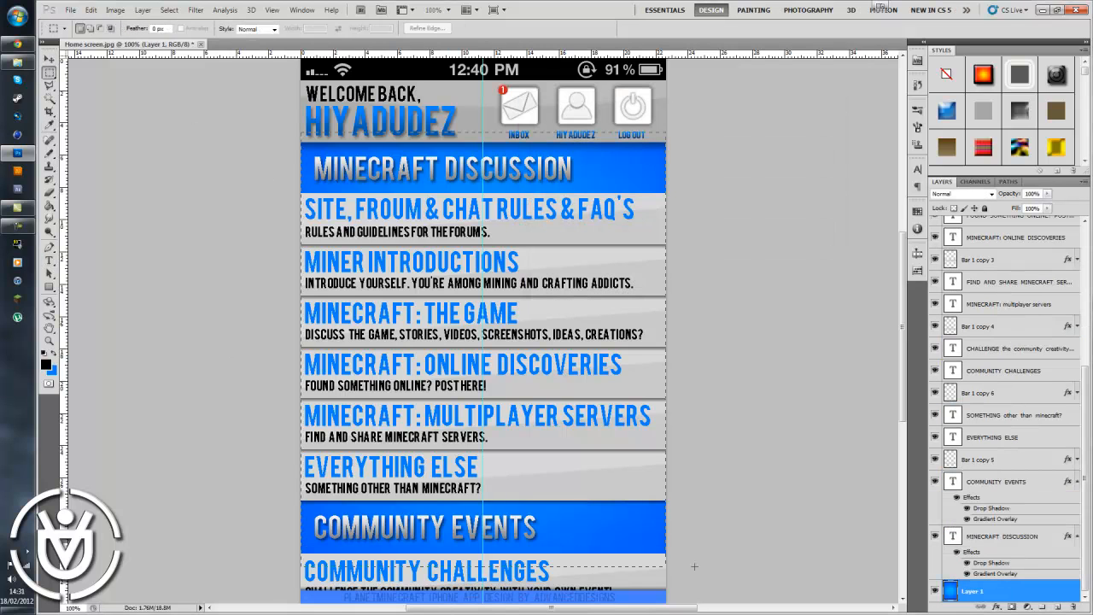
Rasterize the thin grey scrollbar shape layer beside the forum list and save a copy
left_click(48, 205)
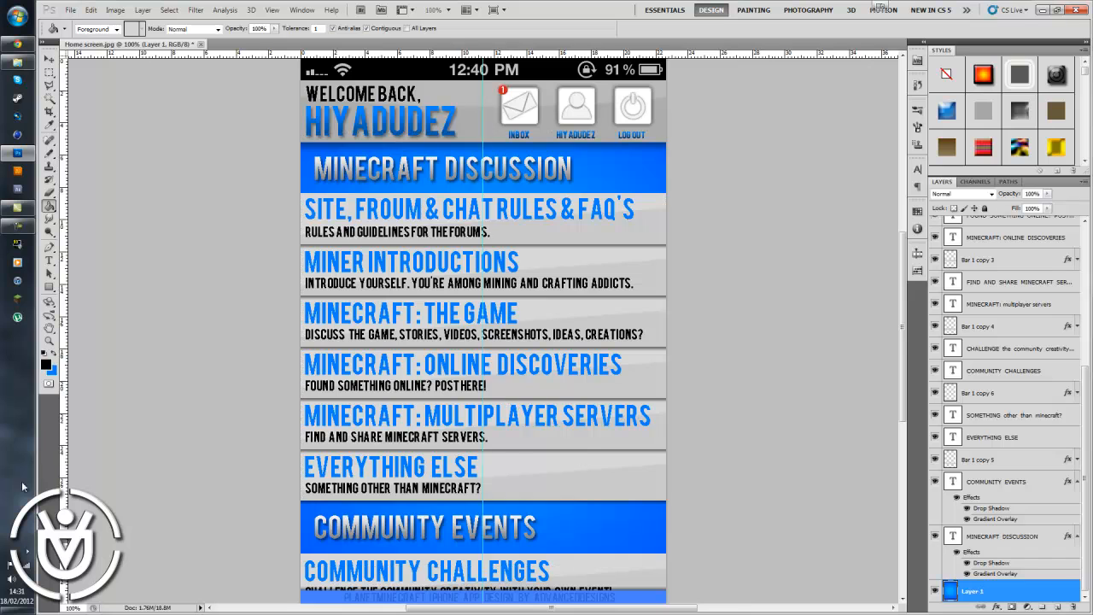
right_click(998, 253)
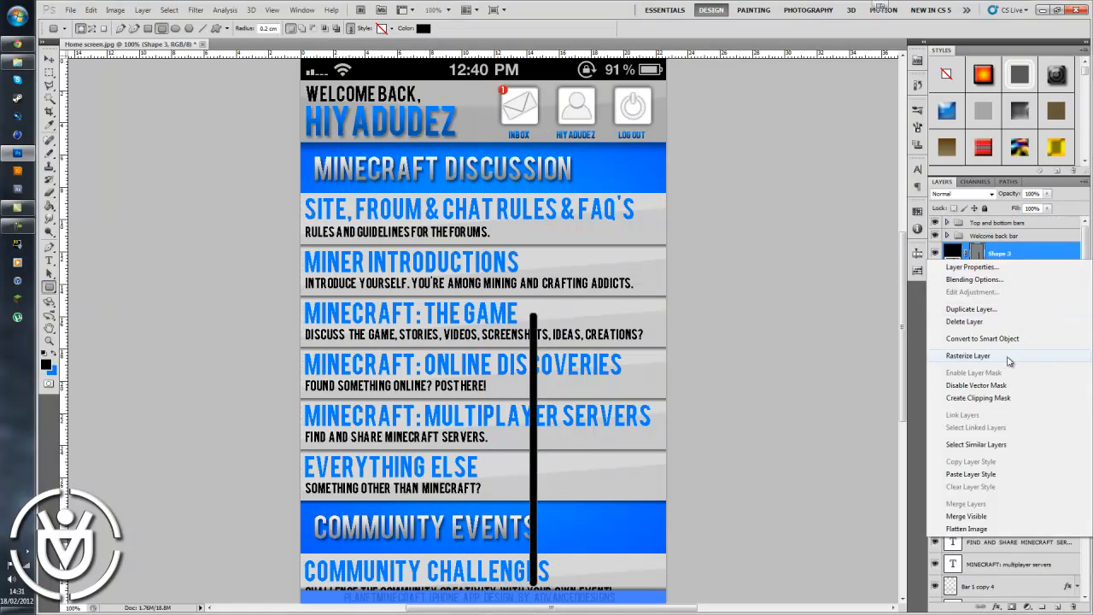
left_click(969, 356)
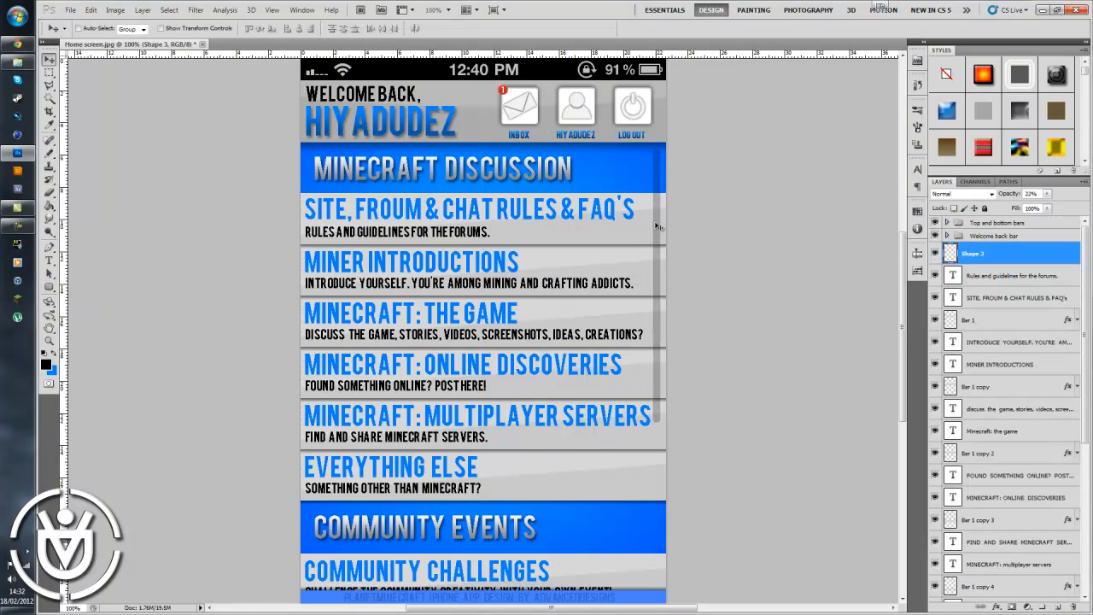
key("ctrl+shift+s")
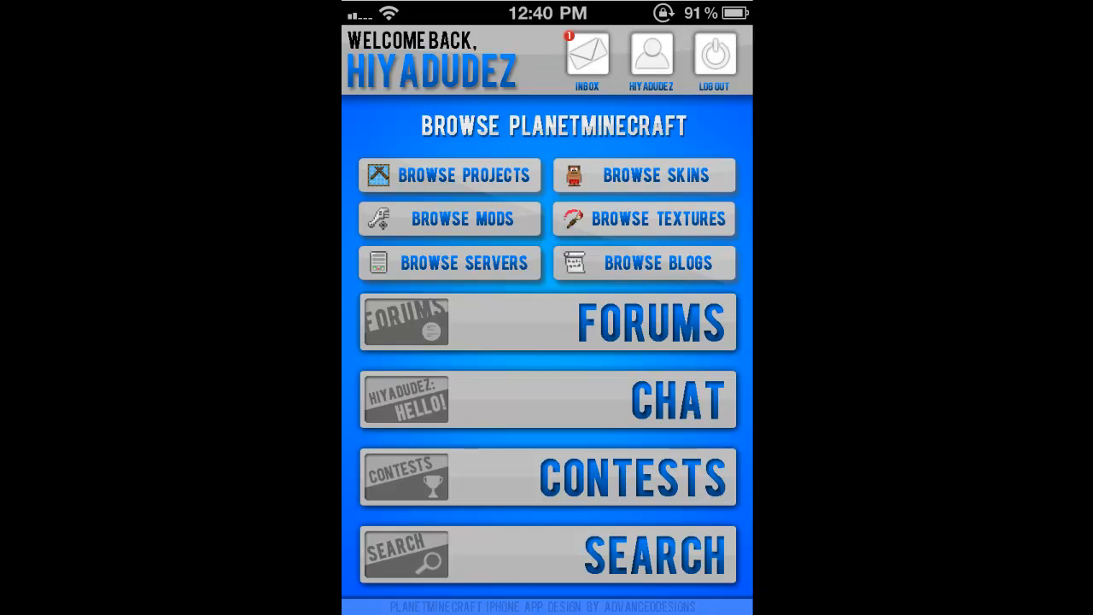
Advance from the finished home menu to the chat lounge mockup in full-screen view
left_click(547, 400)
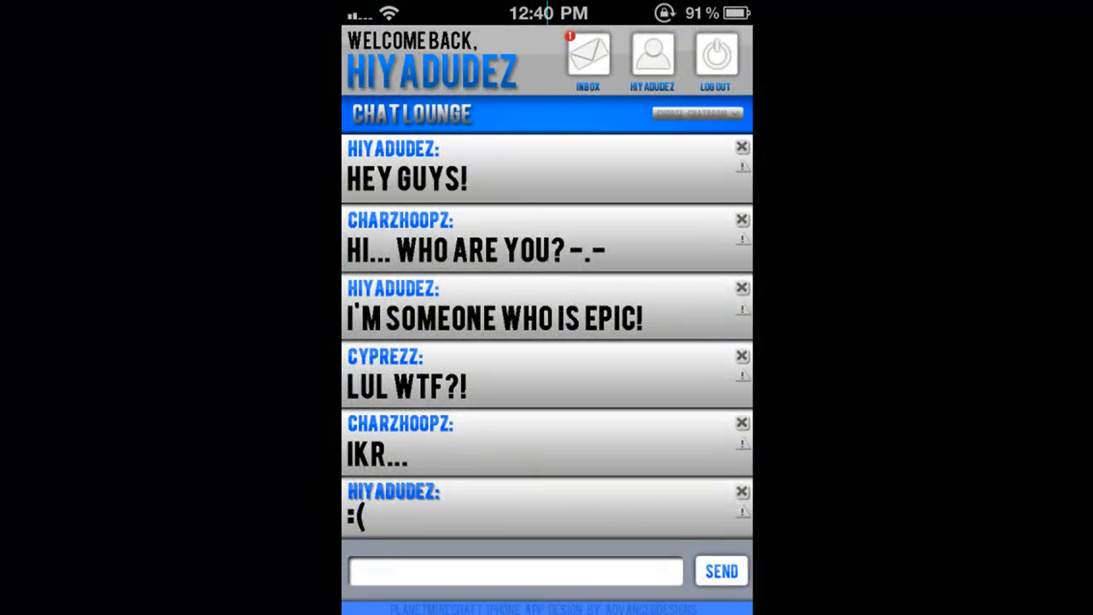